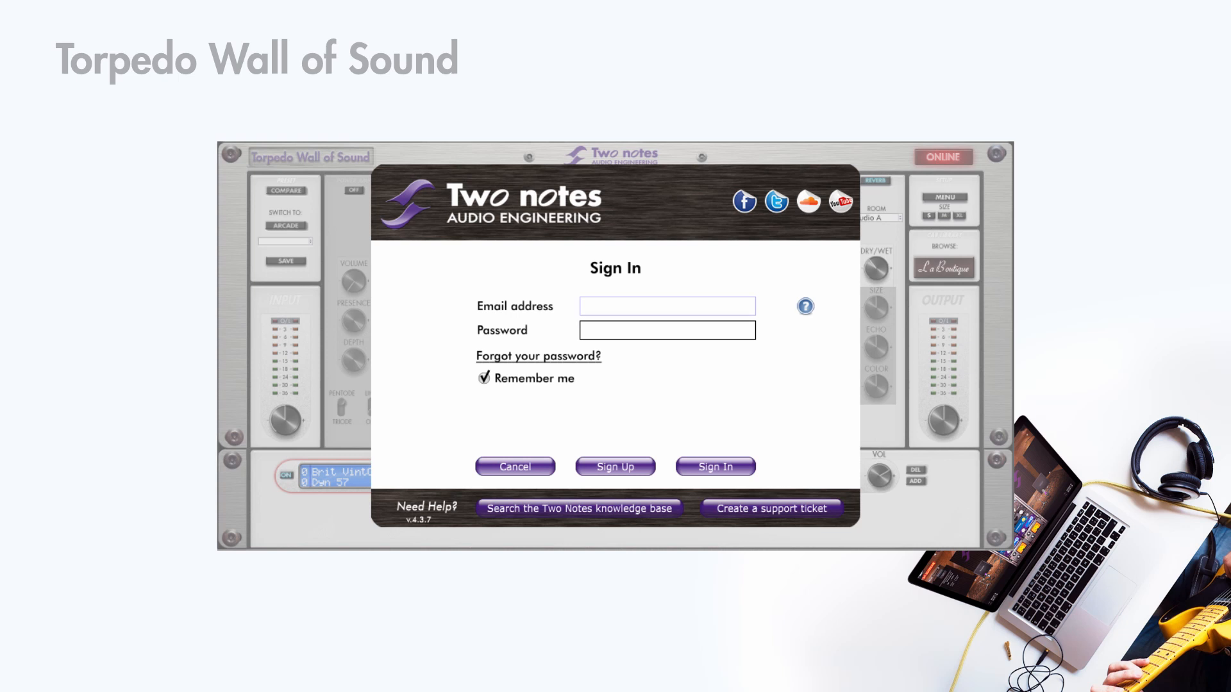
Step: Sign in to reach the main view with the Brit VintC cab and Dyn 57 mic
{"action": "left_click", "coordinate": [665, 307]}
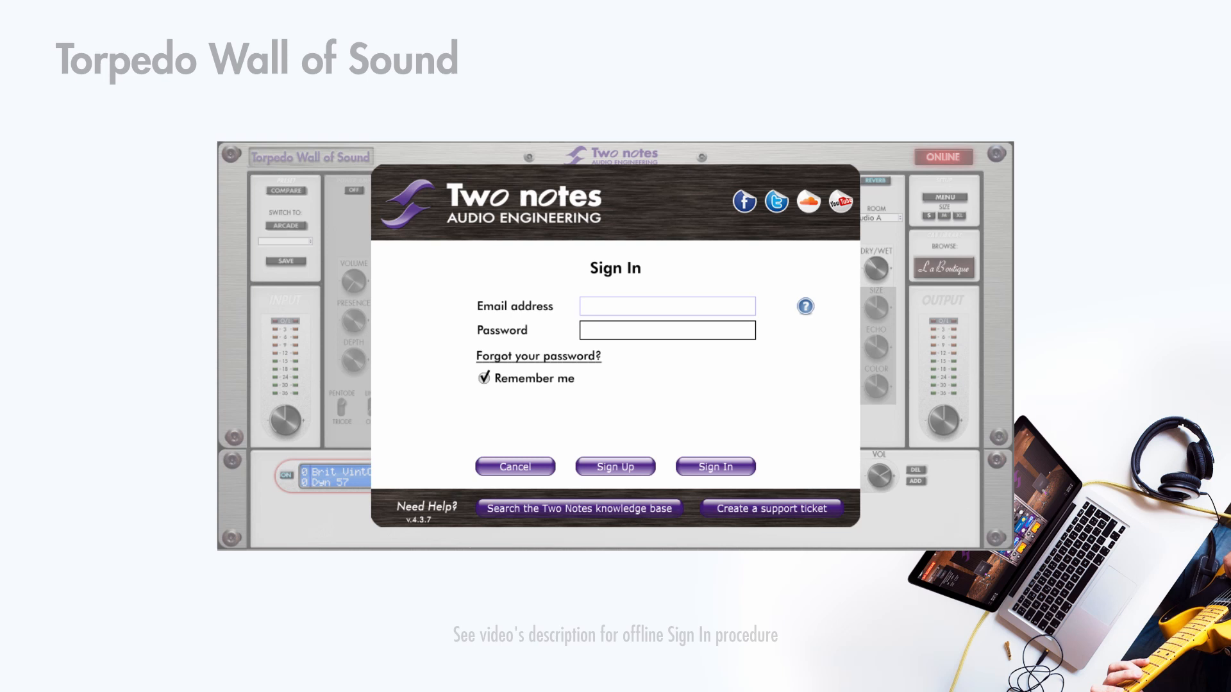
{"action": "left_click", "coordinate": [667, 306]}
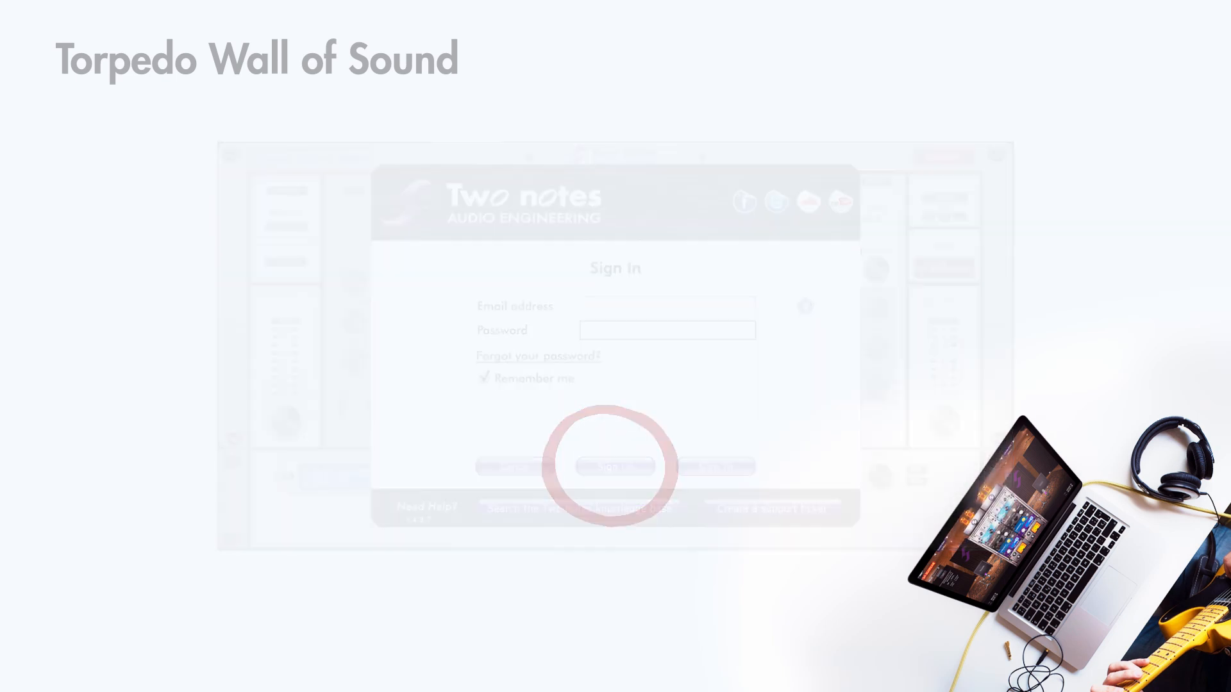
{"action": "left_click", "coordinate": [614, 466]}
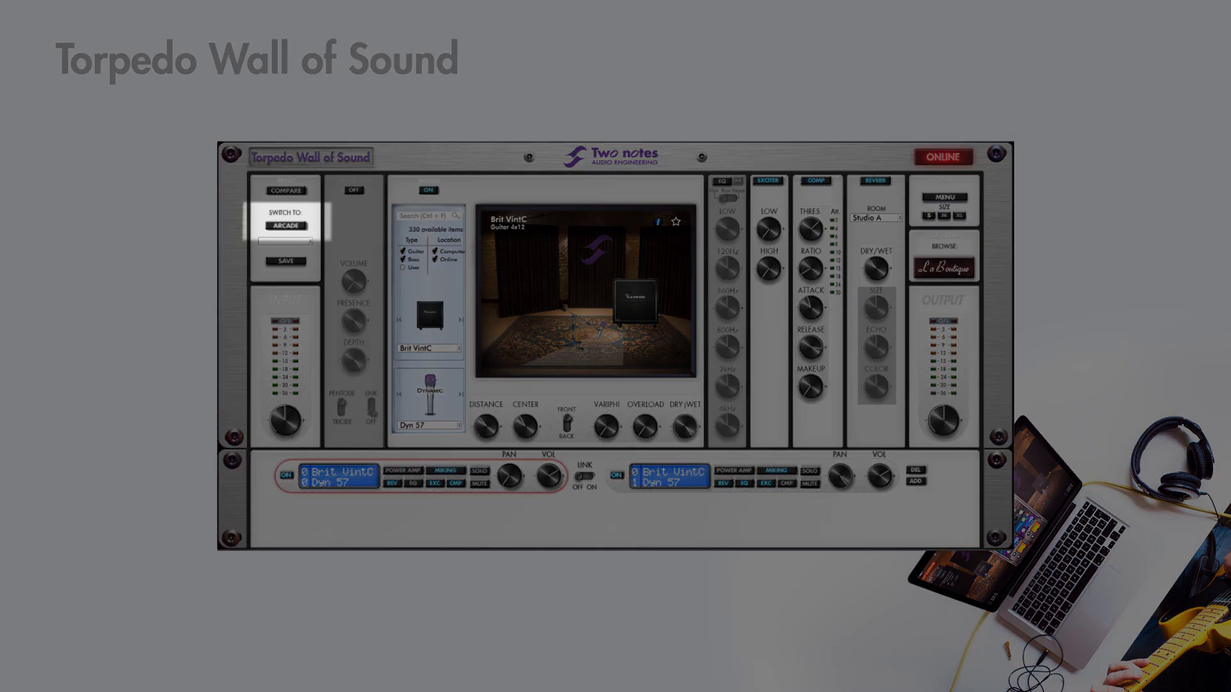
{"action": "left_click", "coordinate": [284, 225]}
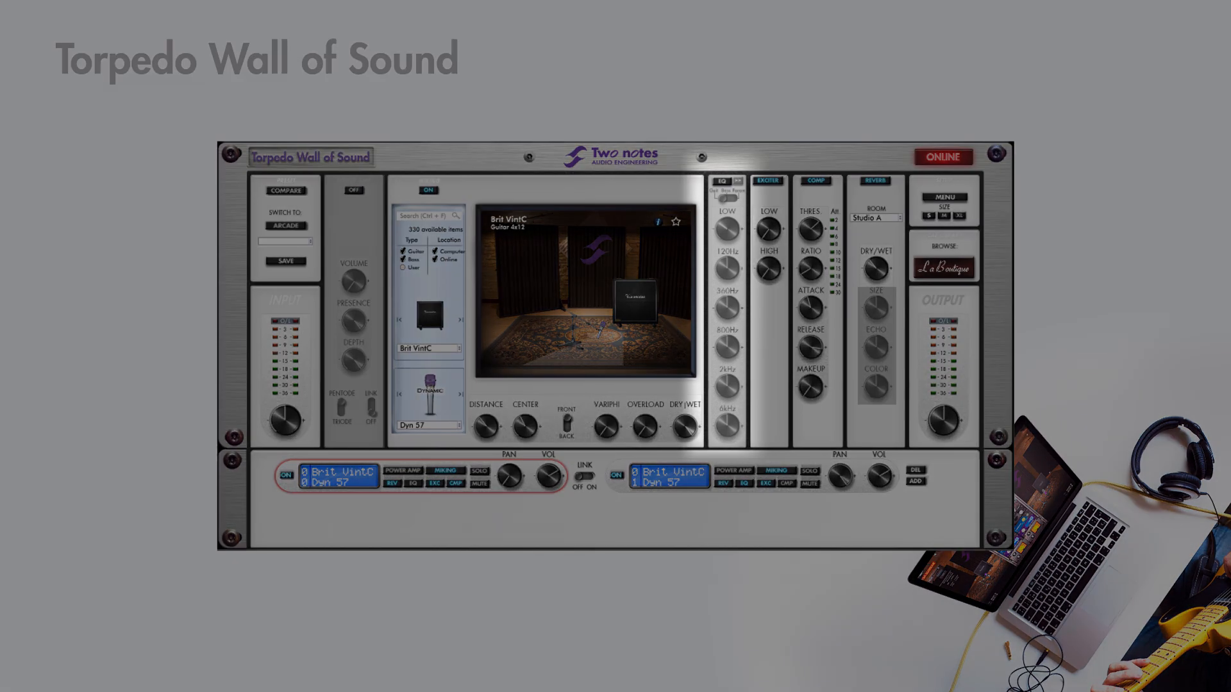
{"action": "left_click", "coordinate": [767, 181]}
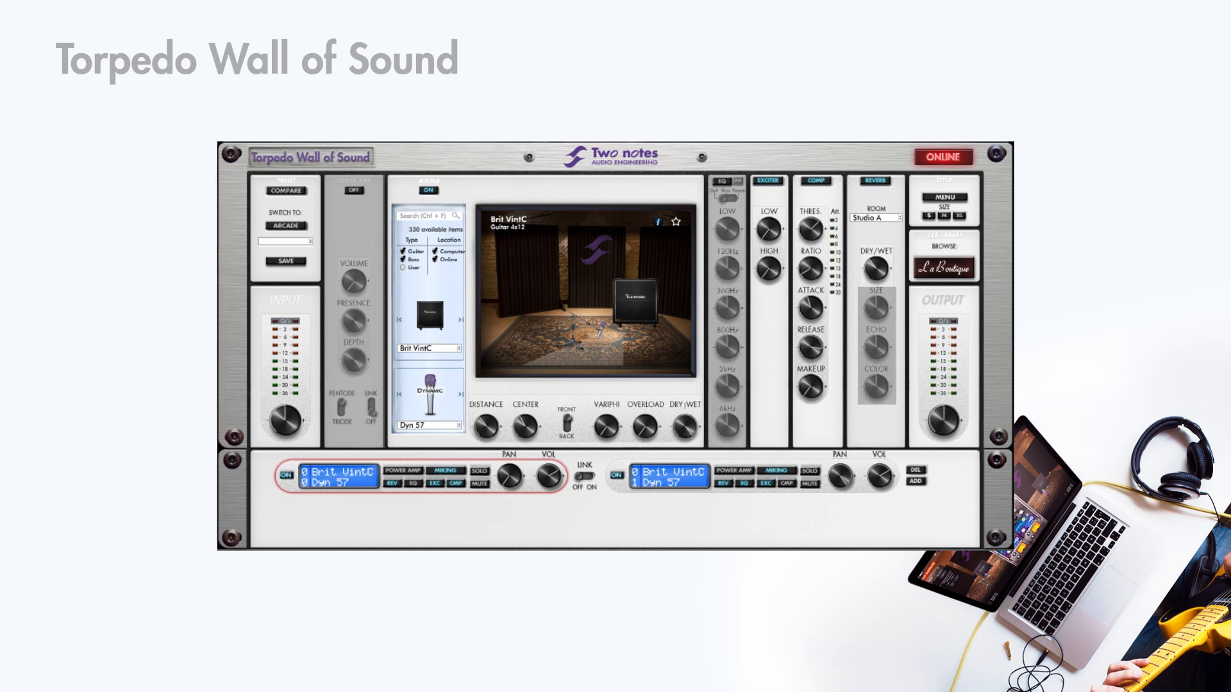
Step: Add a second pair of Brit VintC / Dyn 57 channels for four in total
{"action": "left_click", "coordinate": [425, 426]}
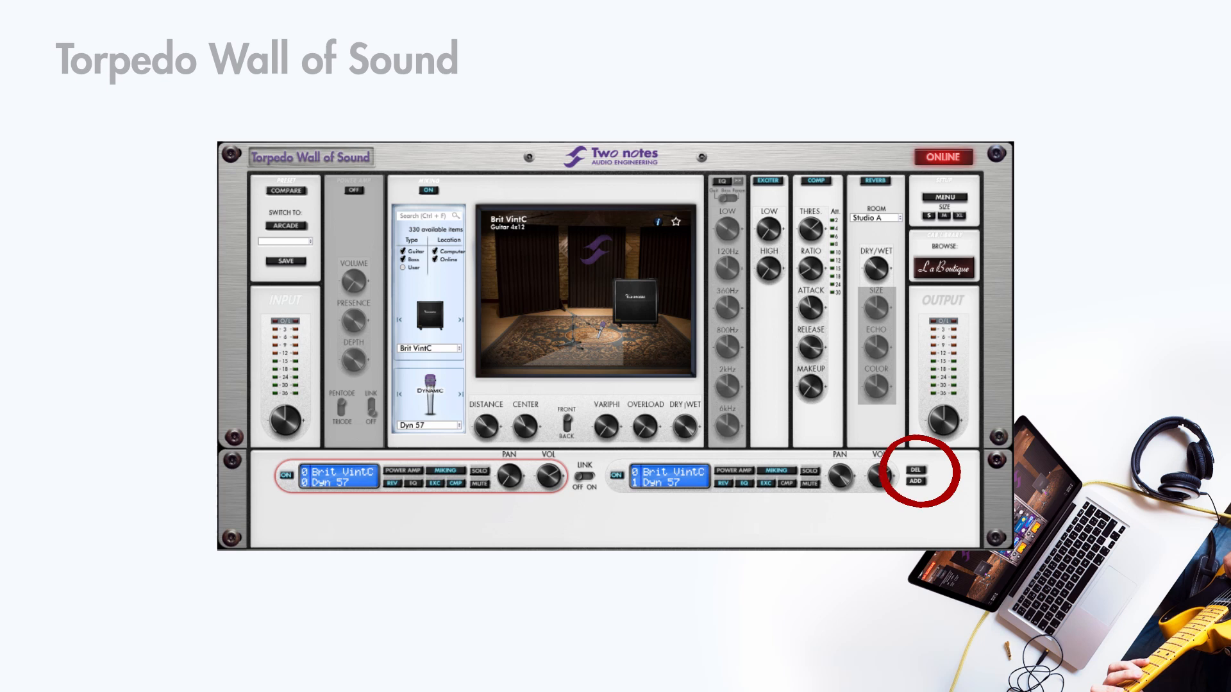
{"action": "left_click", "coordinate": [915, 482]}
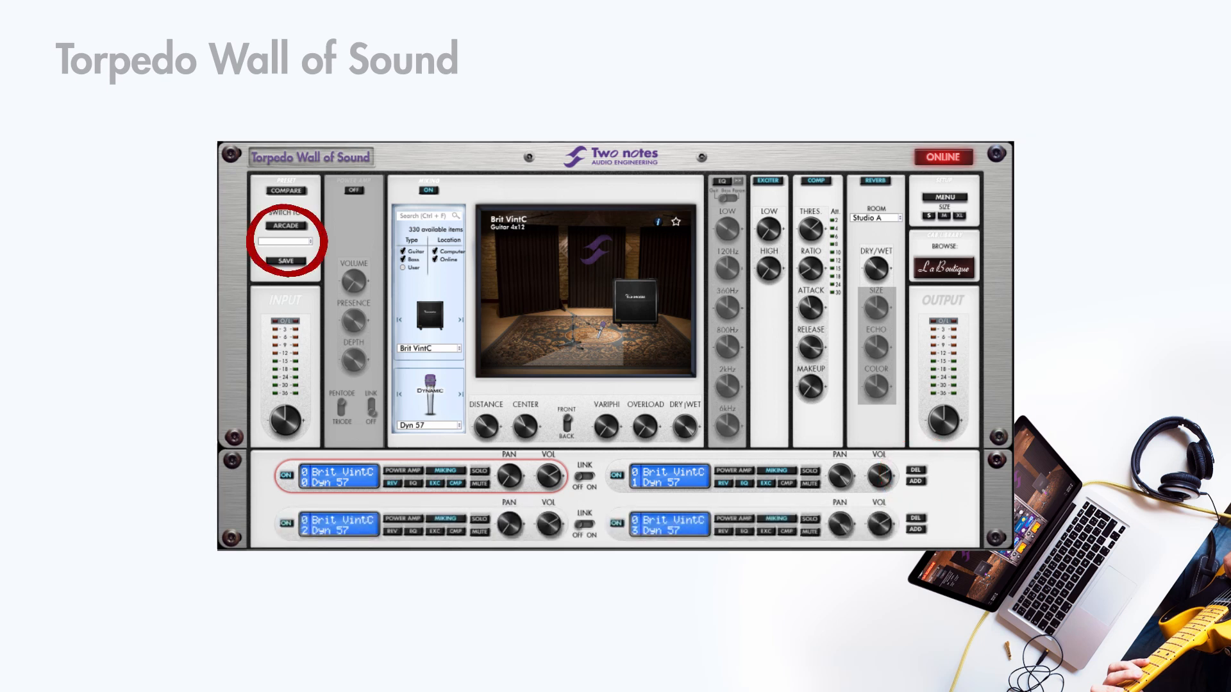
Step: Show the main menu listing About, license, account and preset directory options
{"action": "left_click", "coordinate": [284, 243]}
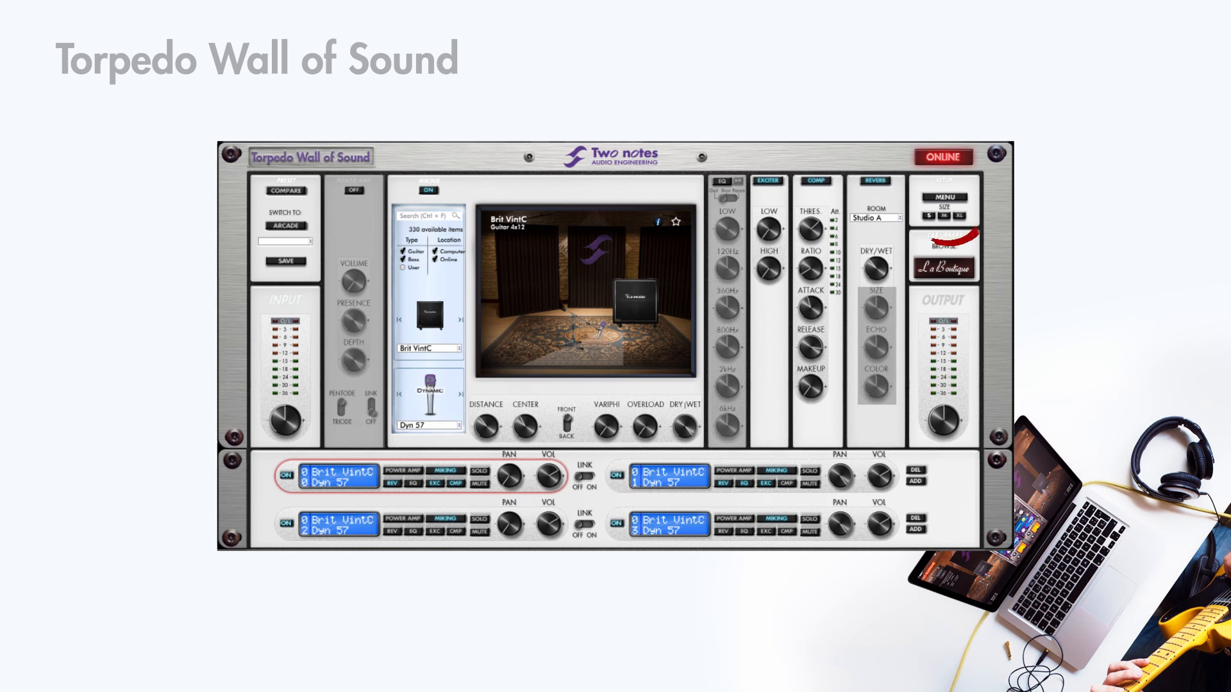
{"action": "left_click", "coordinate": [944, 198]}
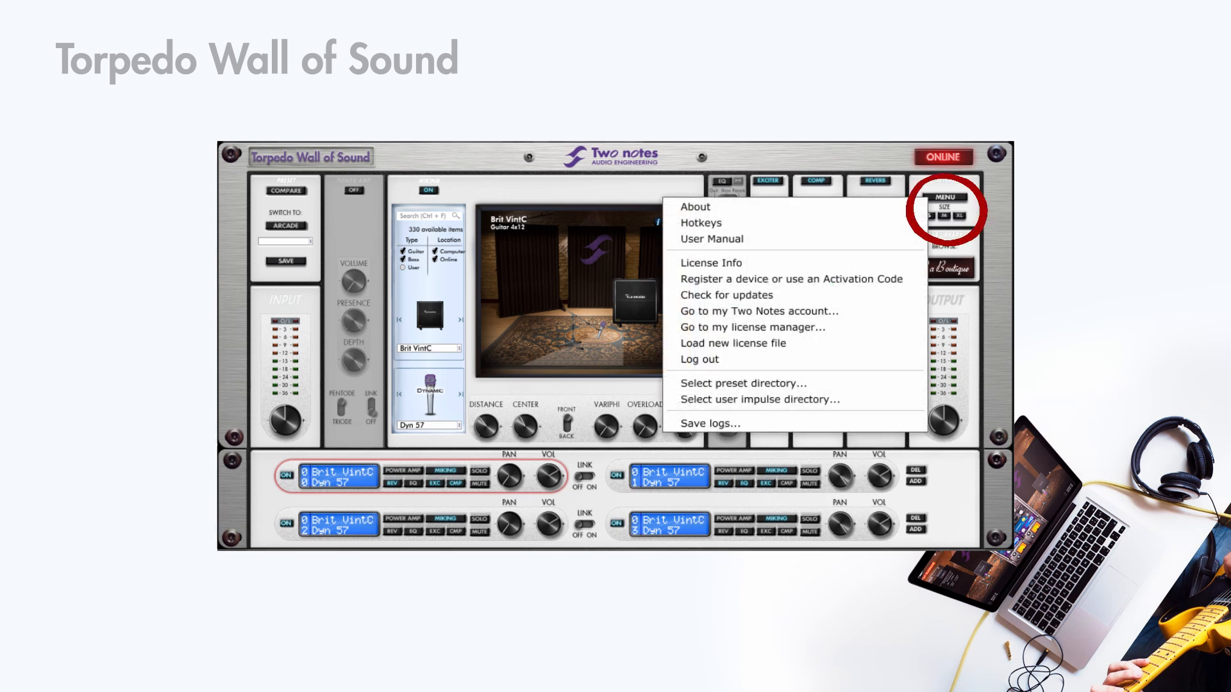